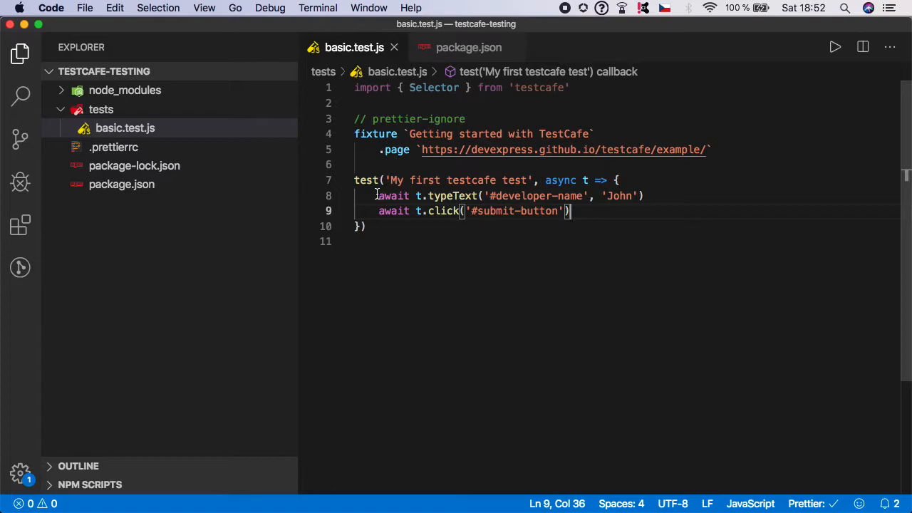
mouse_move(377, 195)
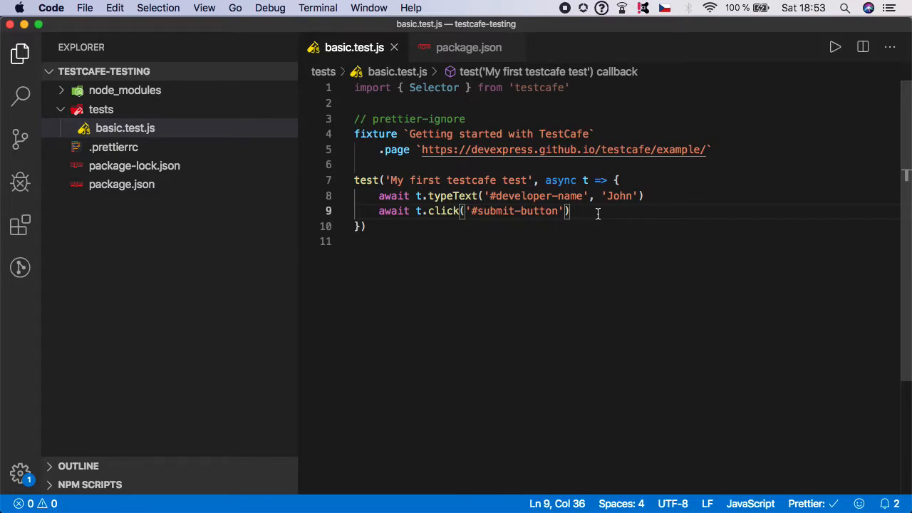
mouse_move(675, 224)
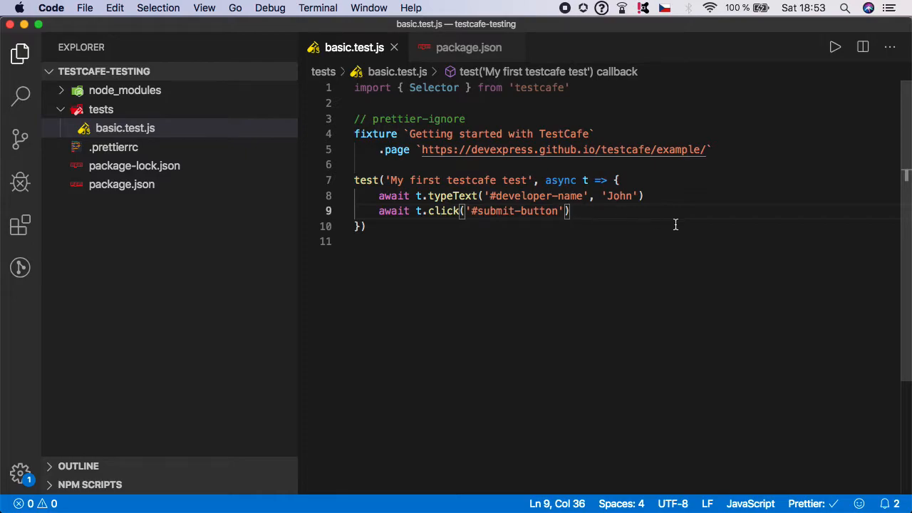
mouse_move(604, 214)
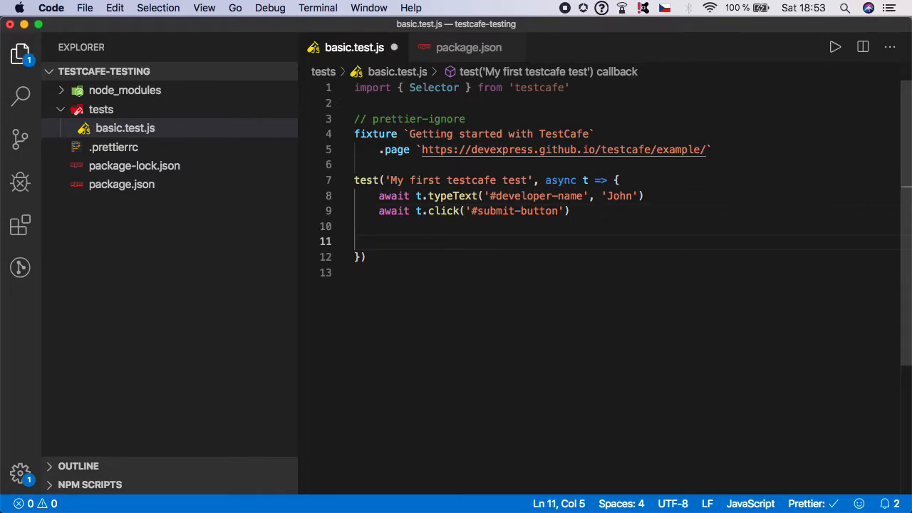
mouse_move(443, 211)
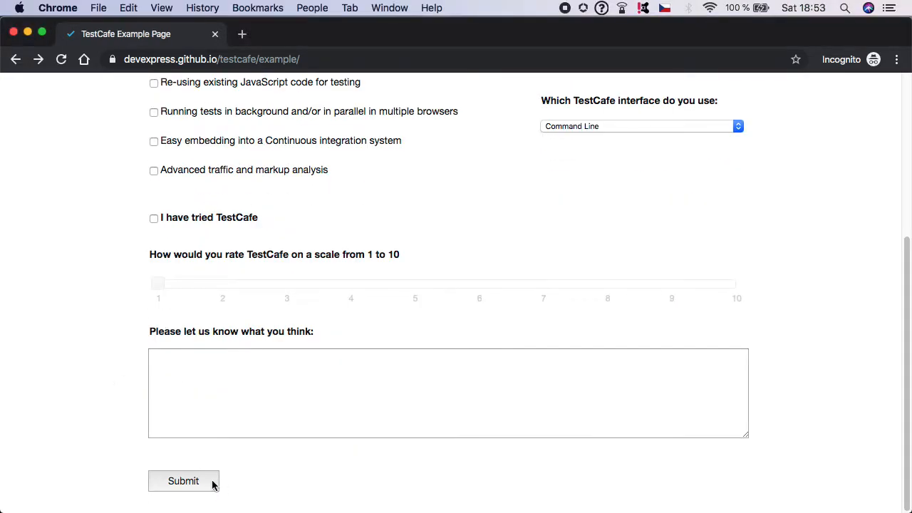
- Submit the example form and select 'John' in the 'Thank you, John!' heading
click(183, 480)
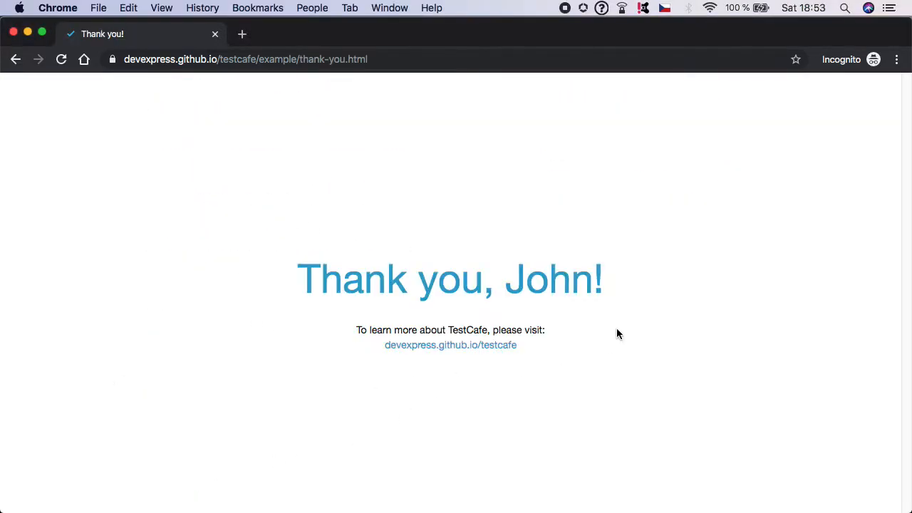
mouse_move(653, 283)
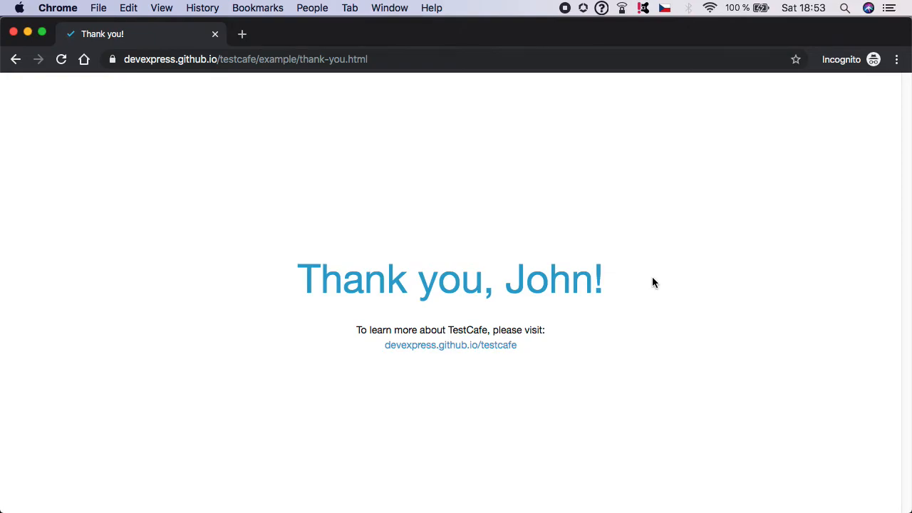
mouse_move(647, 276)
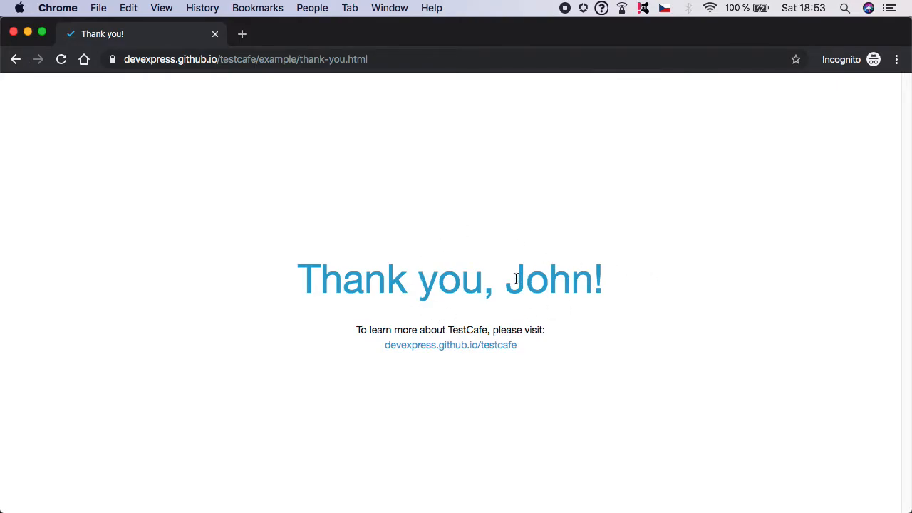
double_click(552, 278)
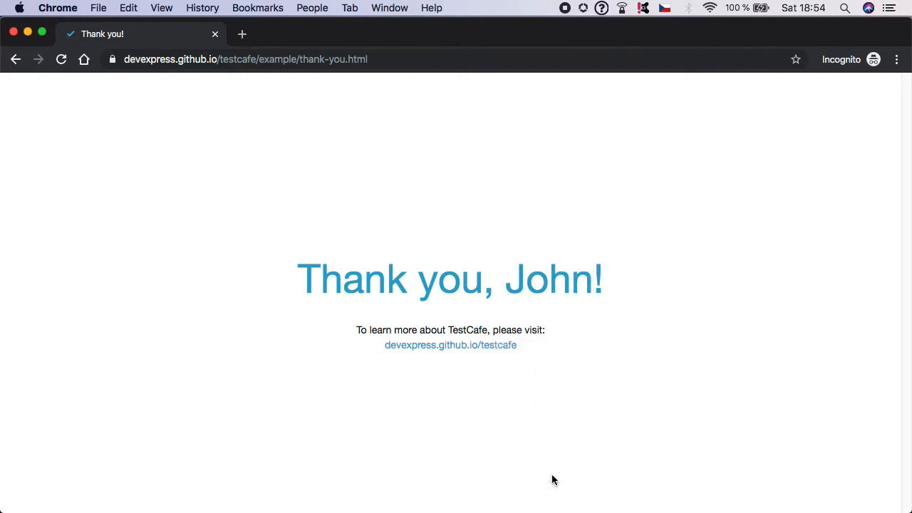
- Open Chrome DevTools and expand body to find the h1#article-header heading
key(F12)
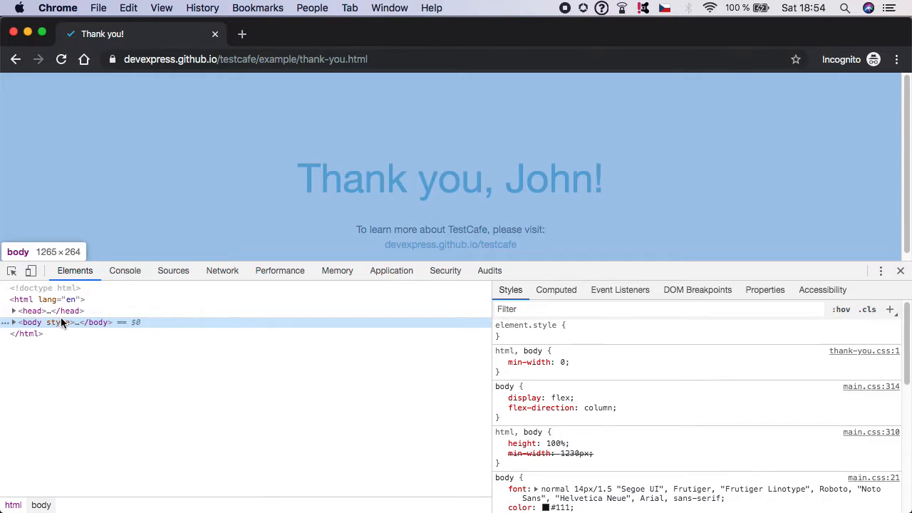
click(13, 322)
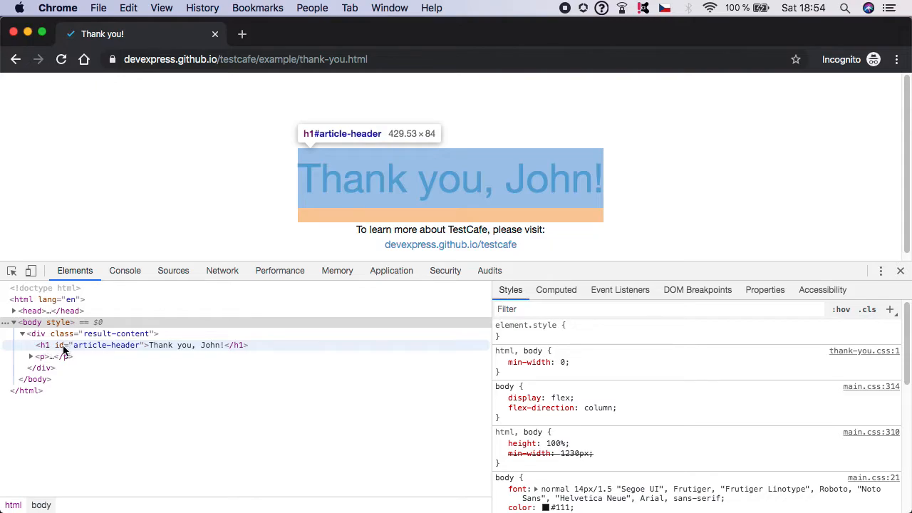
mouse_move(103, 351)
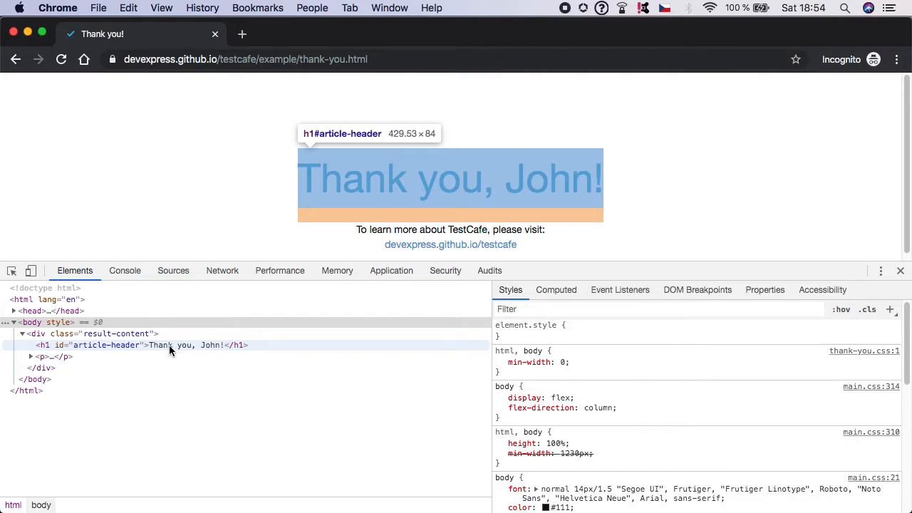
mouse_move(141, 347)
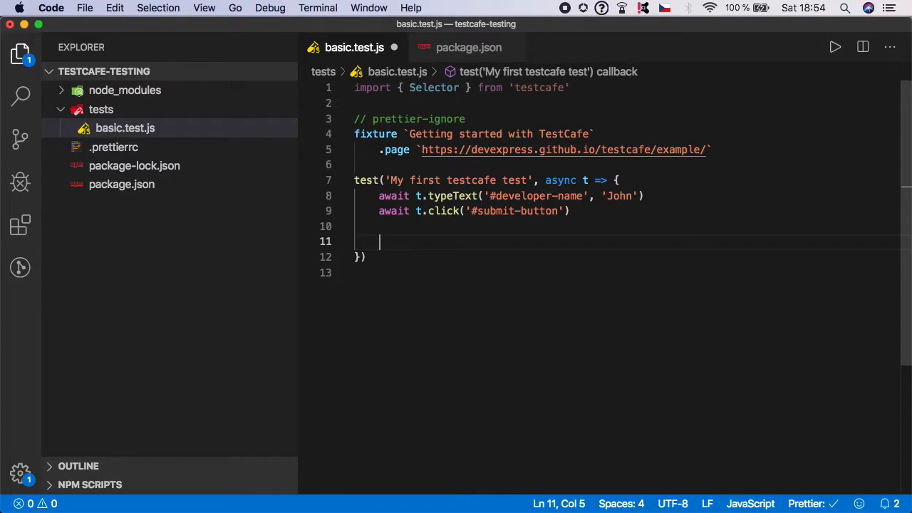
- On line 11, start the assertion 'await t.expect(Selector(' in basic.test.js
text(await)
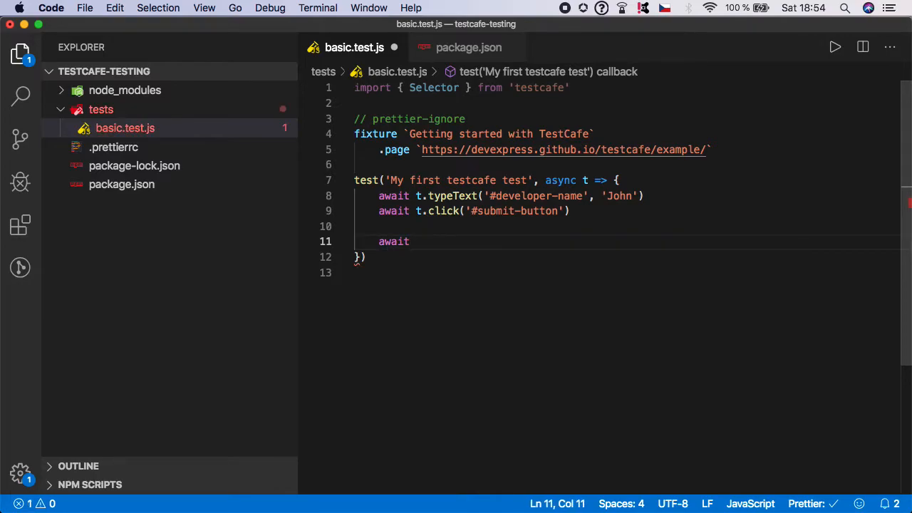
text(t.expect)
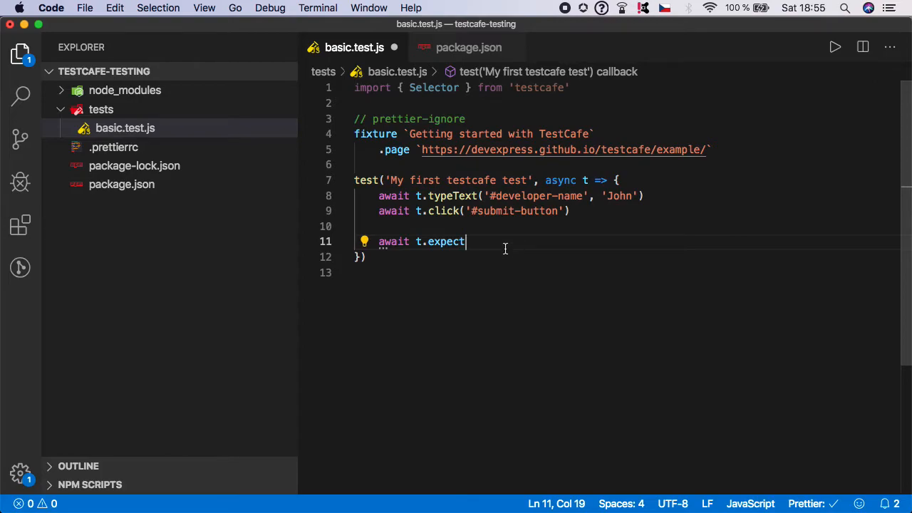
text(()
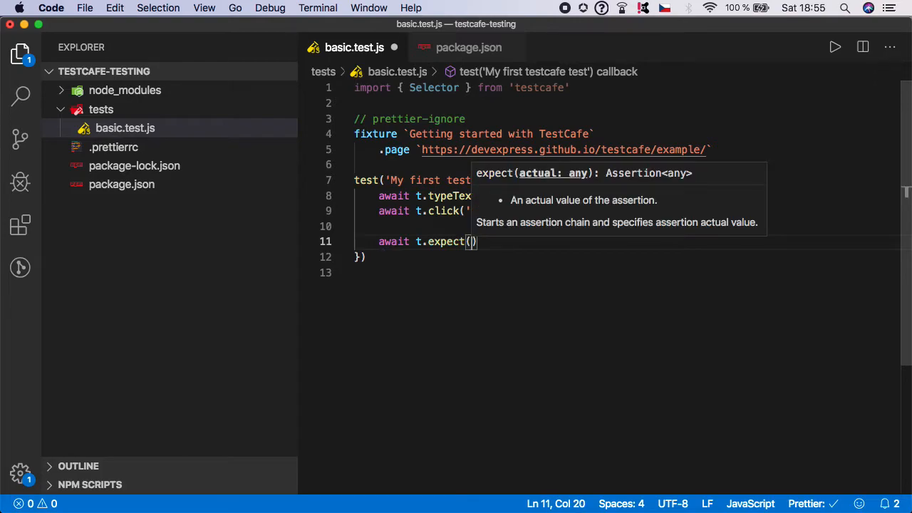
mouse_move(527, 176)
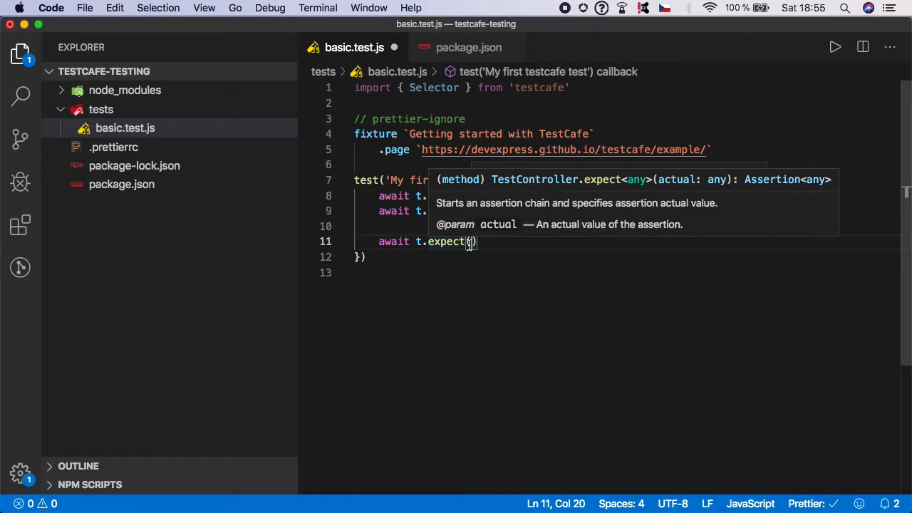
text(Sle)
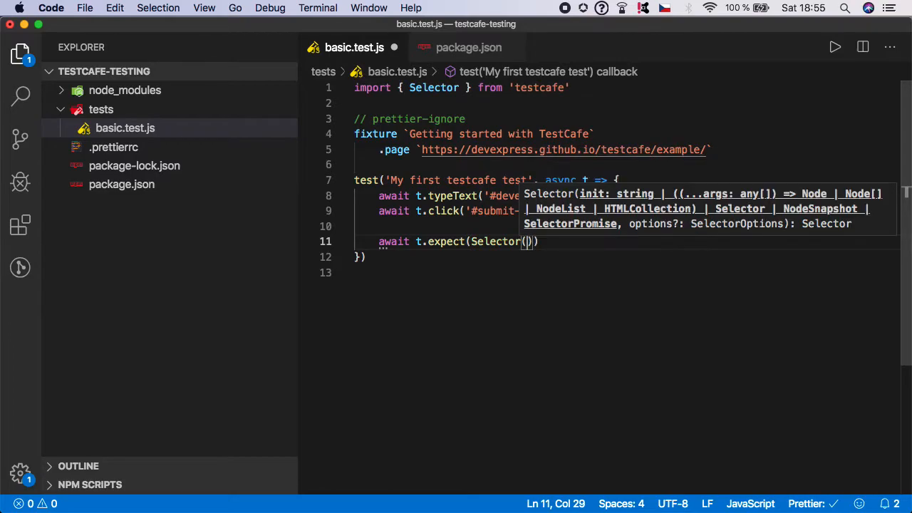
mouse_move(497, 231)
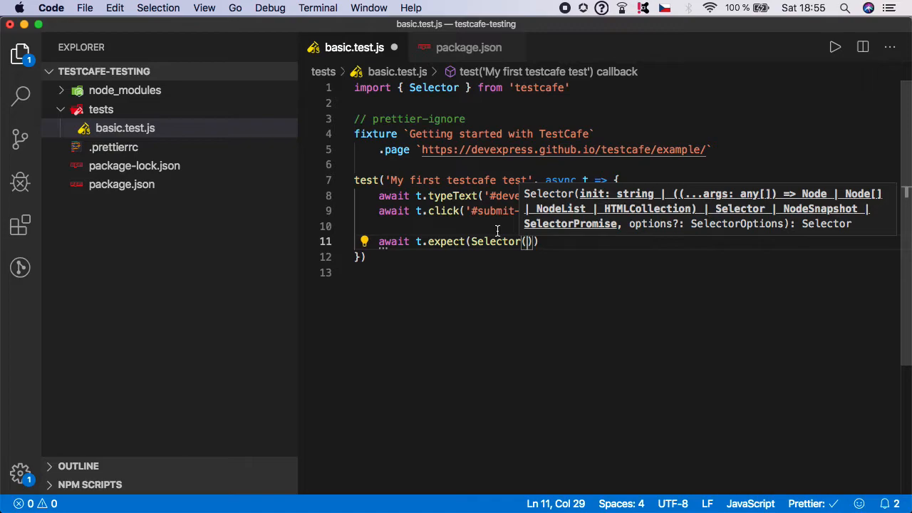
- Target '#article-header' in the selector and append .innerText
text(#)
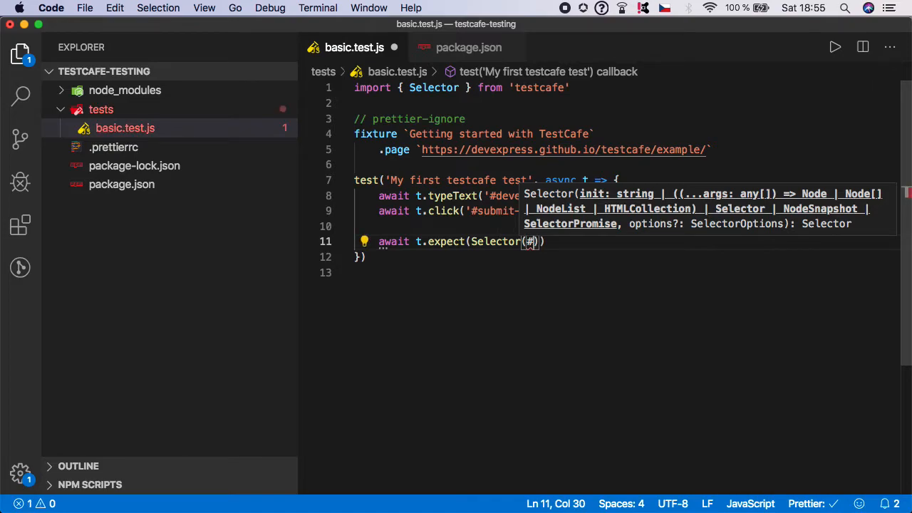
text(article-header')
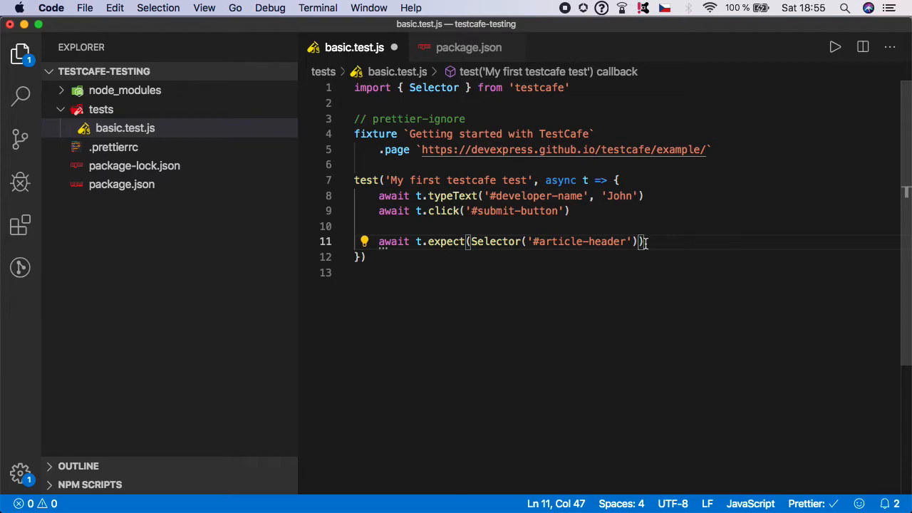
text(.innerText)
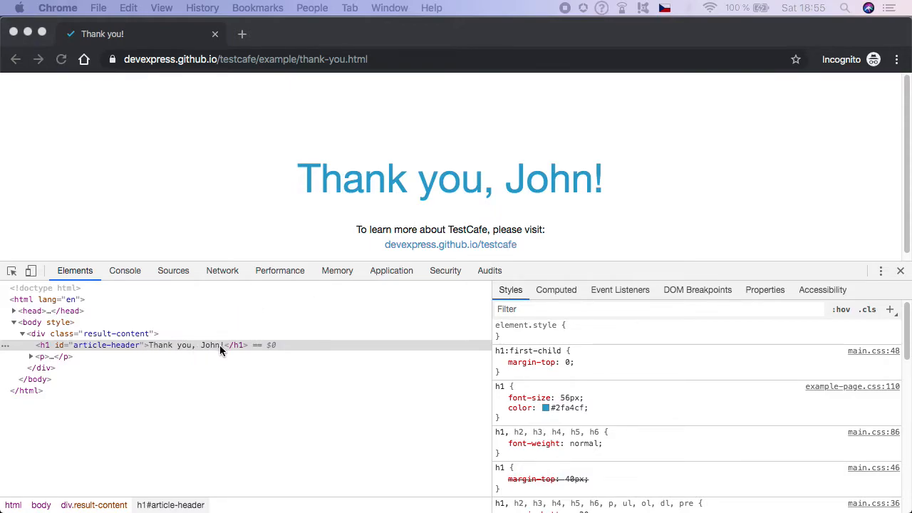
mouse_move(221, 351)
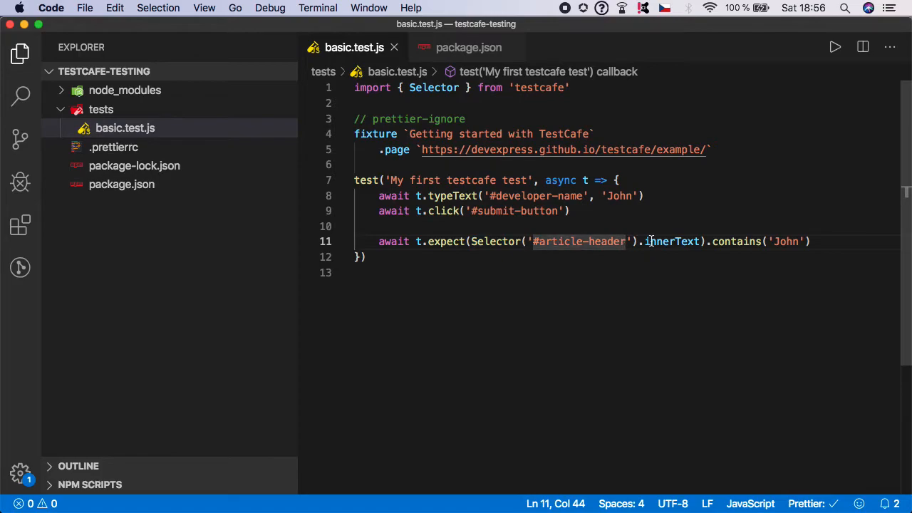
- Highlight the article-header selector and the expected name John in the assertion
double_click(669, 241)
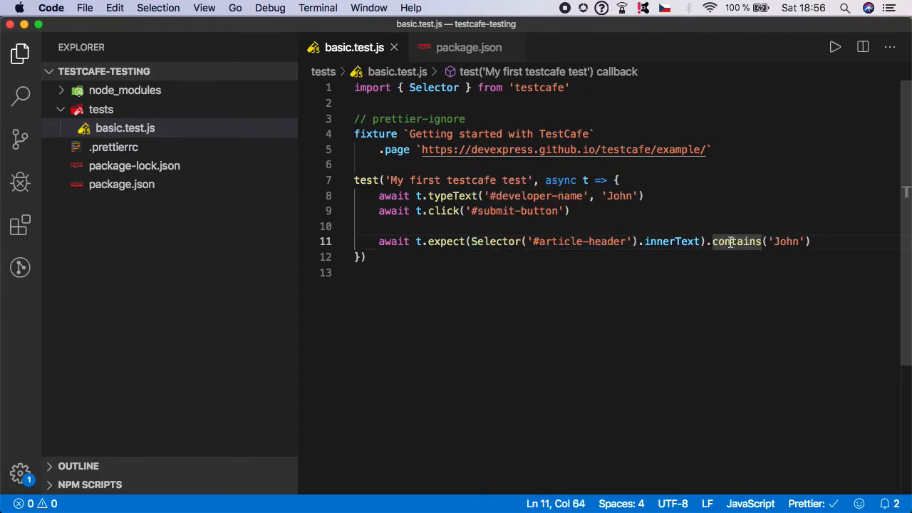
double_click(786, 241)
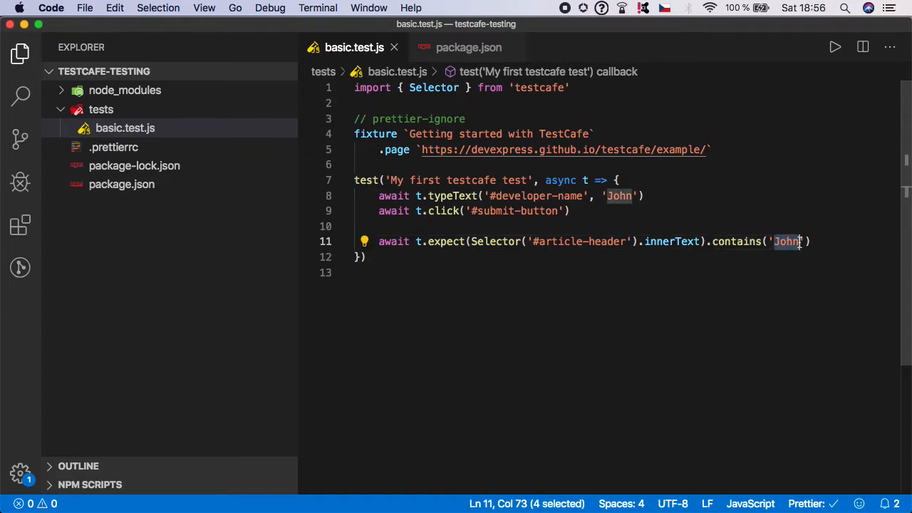
click(643, 196)
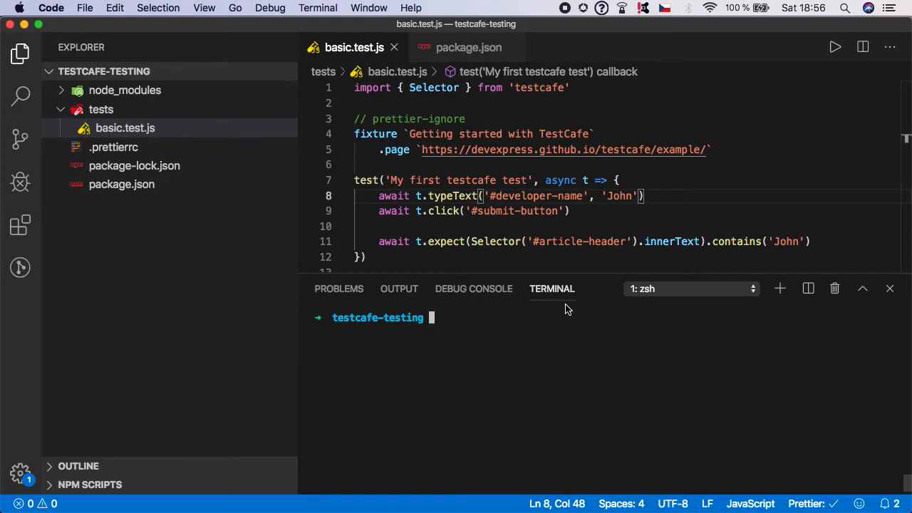
- Run 'npm run test' in the integrated terminal
text(npm run test)
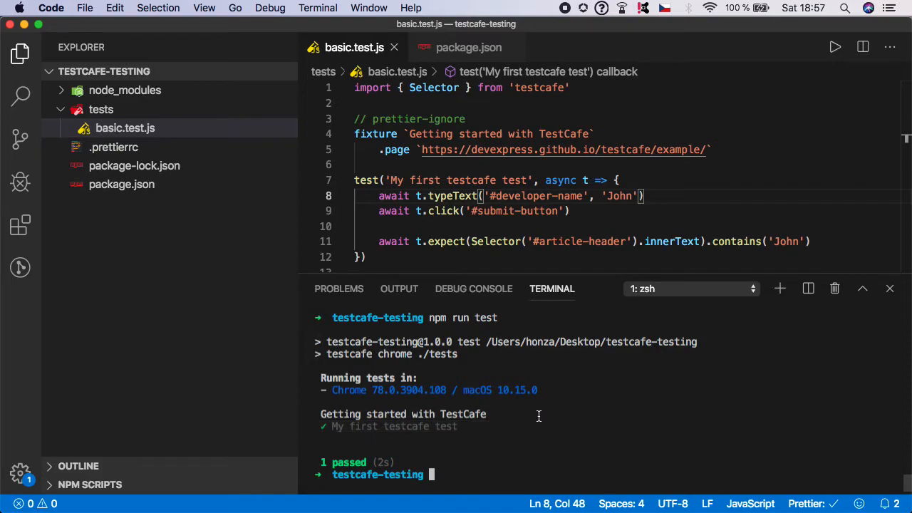
mouse_move(551, 199)
text(Peter)
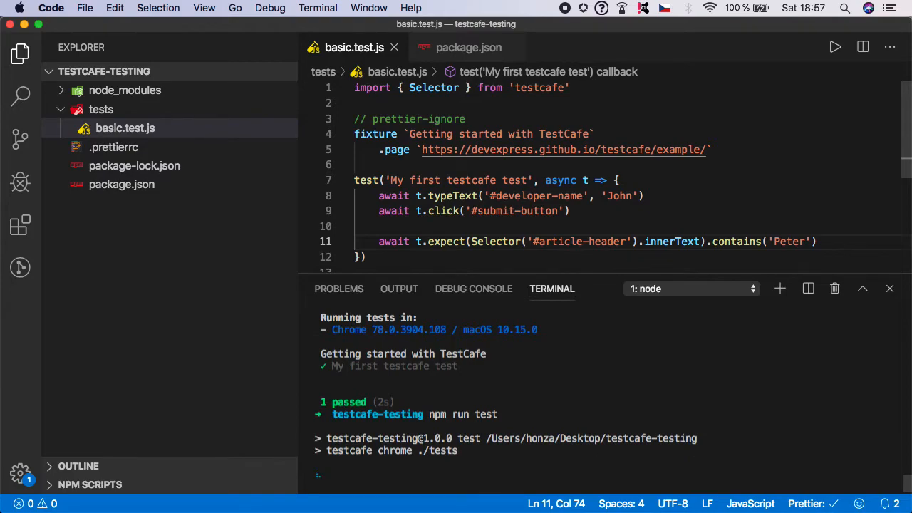
mouse_move(805, 248)
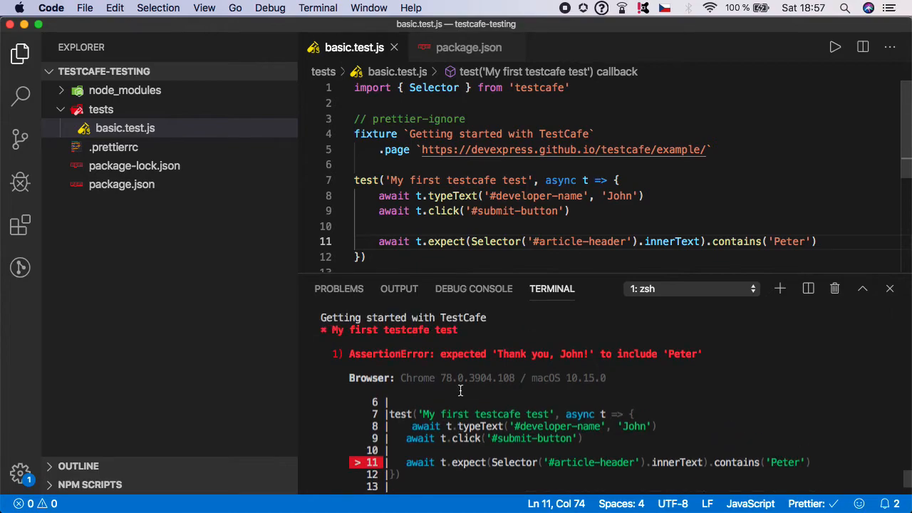
mouse_move(486, 379)
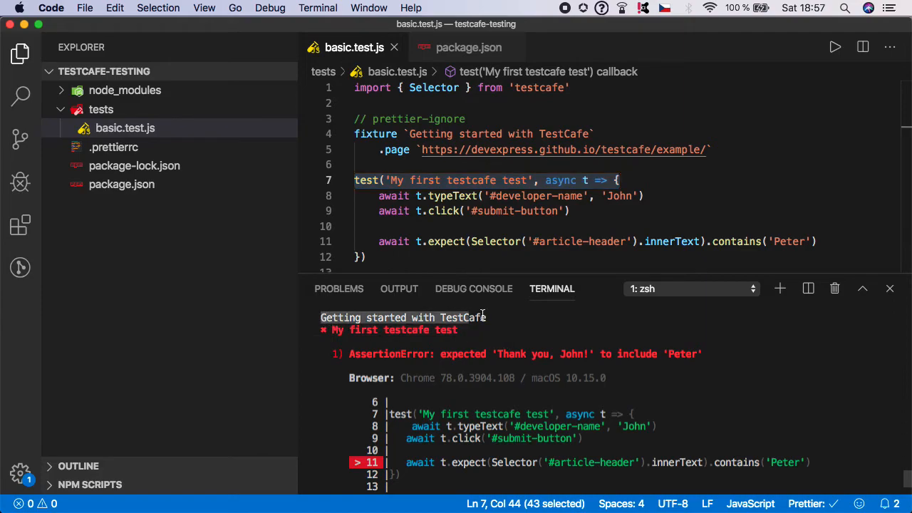
double_click(499, 134)
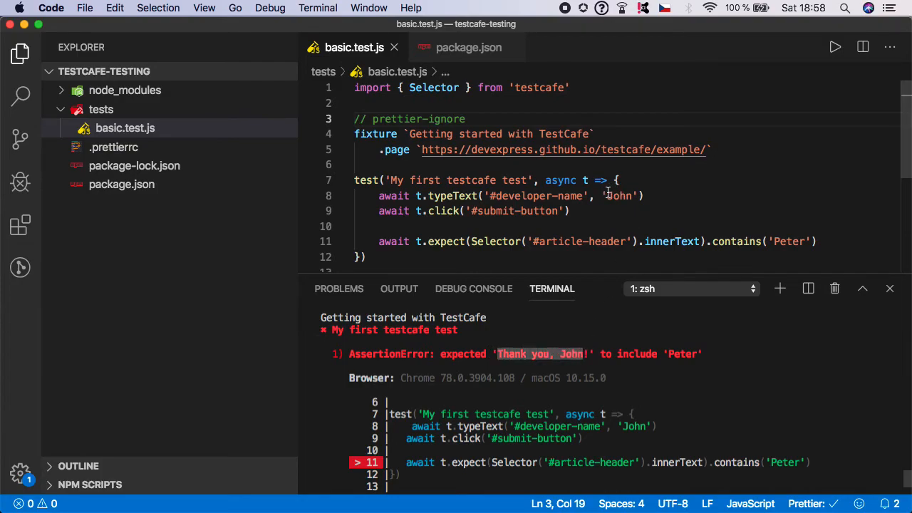
double_click(619, 195)
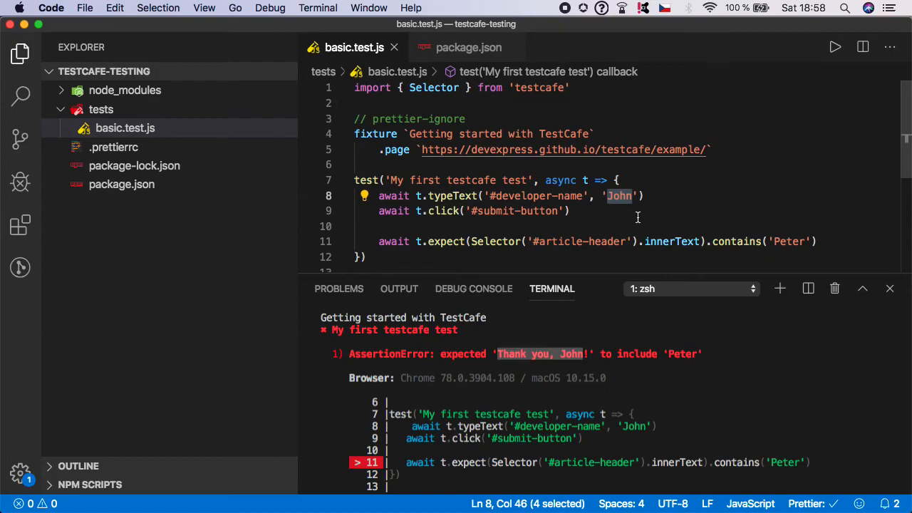
mouse_move(533, 407)
text(Jo)
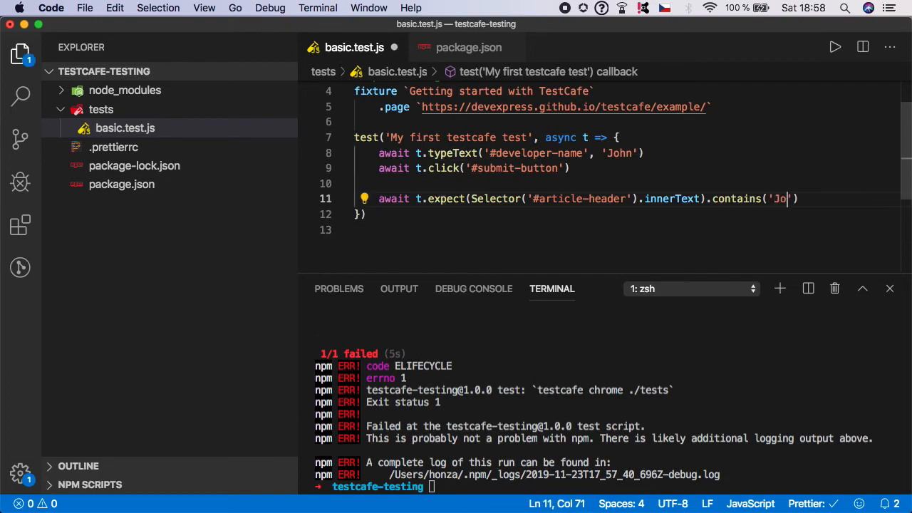
- Change the contains() argument back to 'John' and return to the line's end
text(hn)
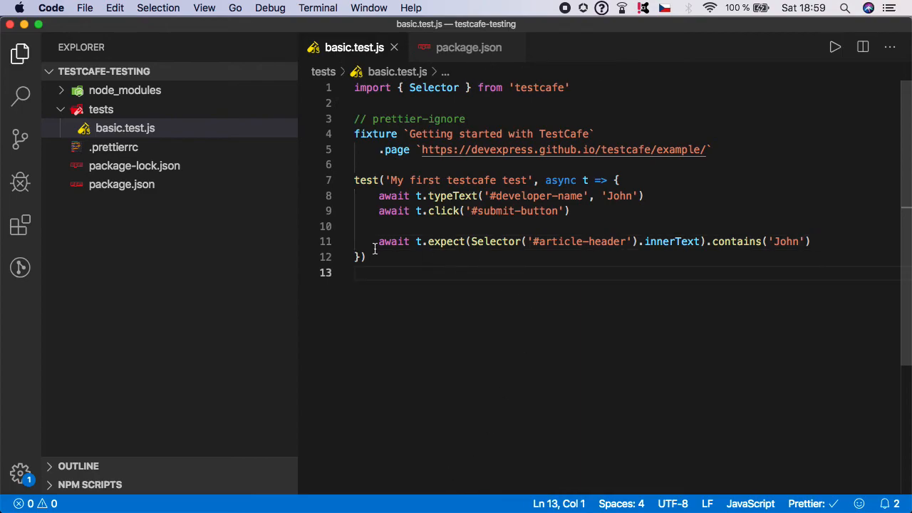
click(809, 241)
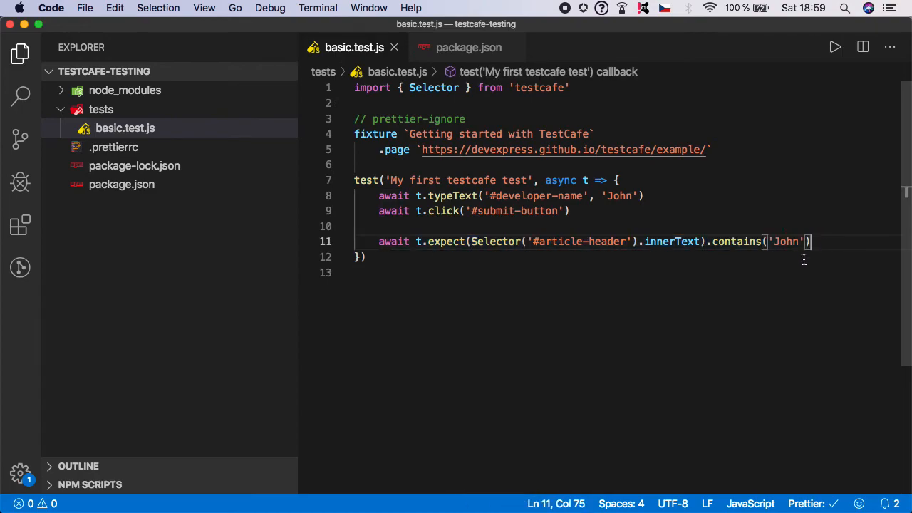
mouse_move(651, 300)
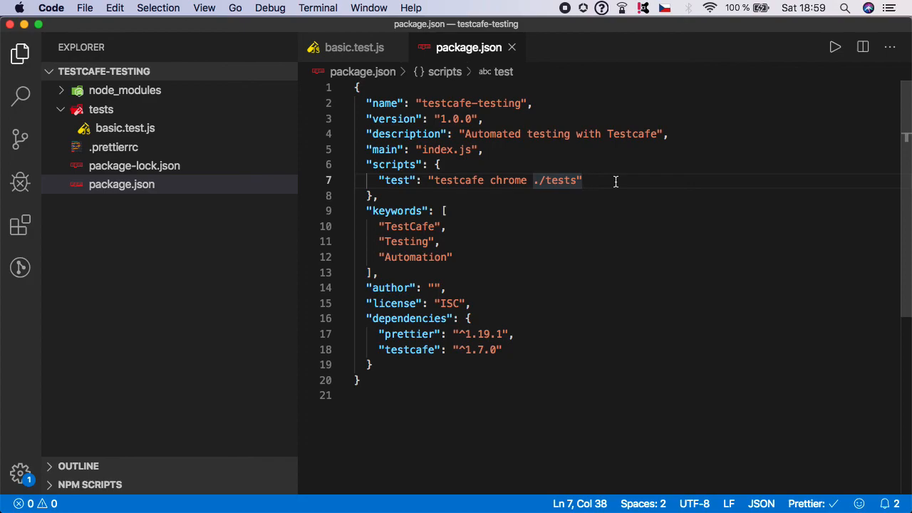
mouse_move(354, 47)
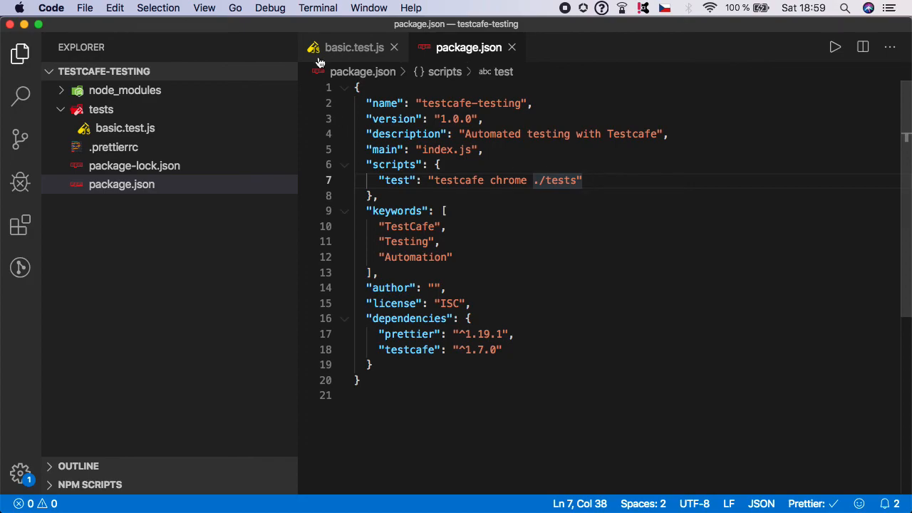